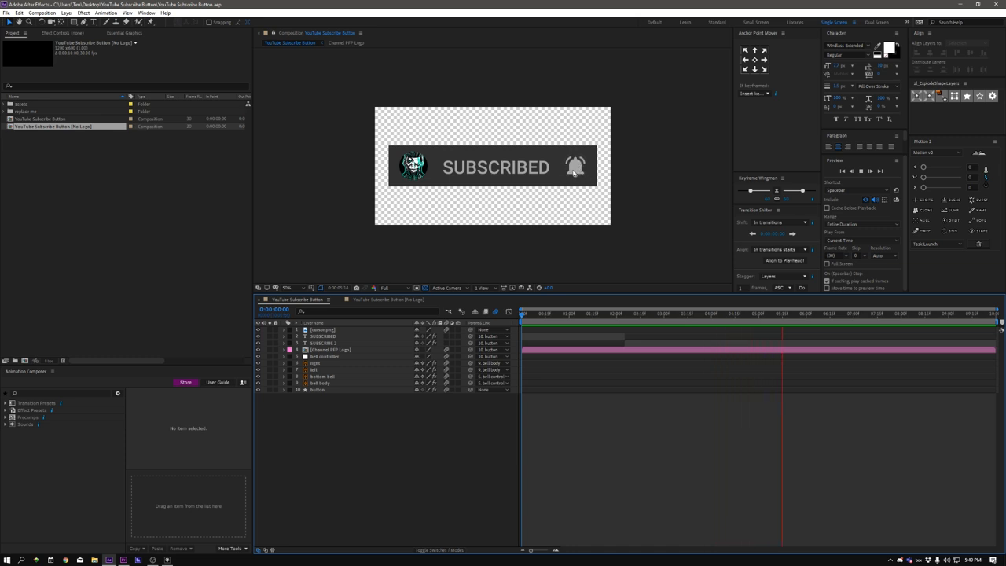
Preview the subscribe button animation and enter the Channel PFP Logo precomp
{"action": "left_click", "coordinate": [877, 313]}
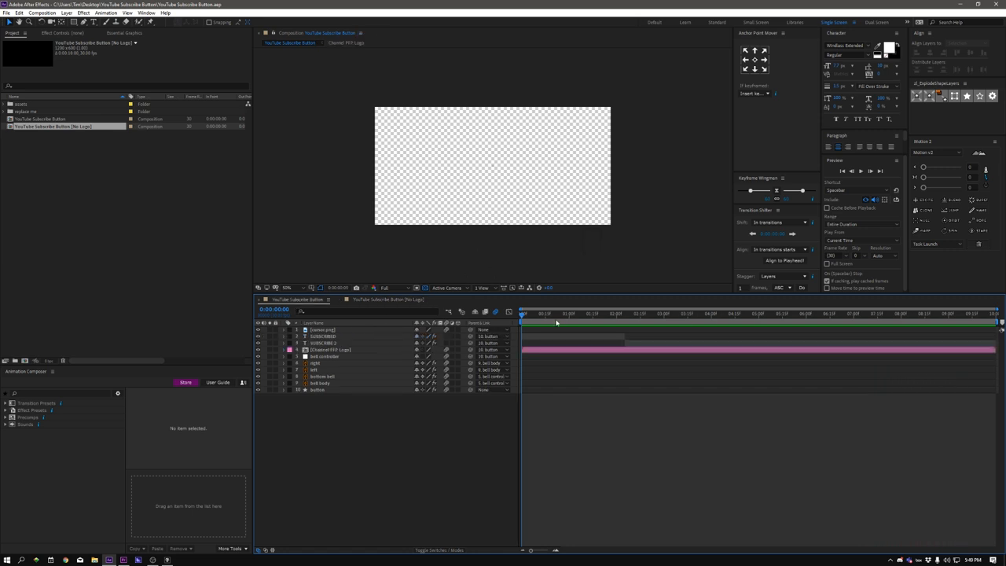
{"action": "left_click_drag", "start_coordinate": [522, 313], "coordinate": [646, 313]}
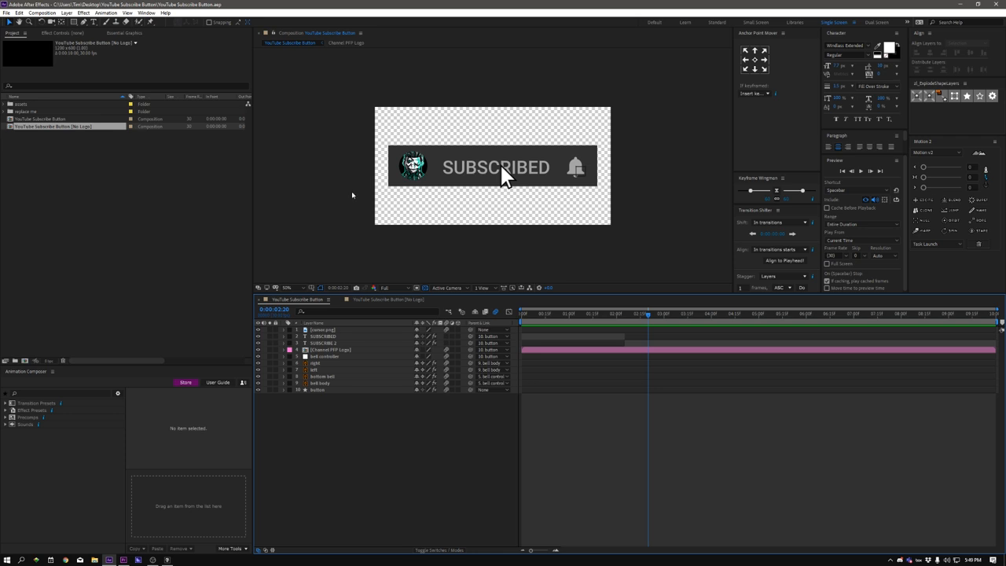
{"action": "mouse_move", "coordinate": [544, 229]}
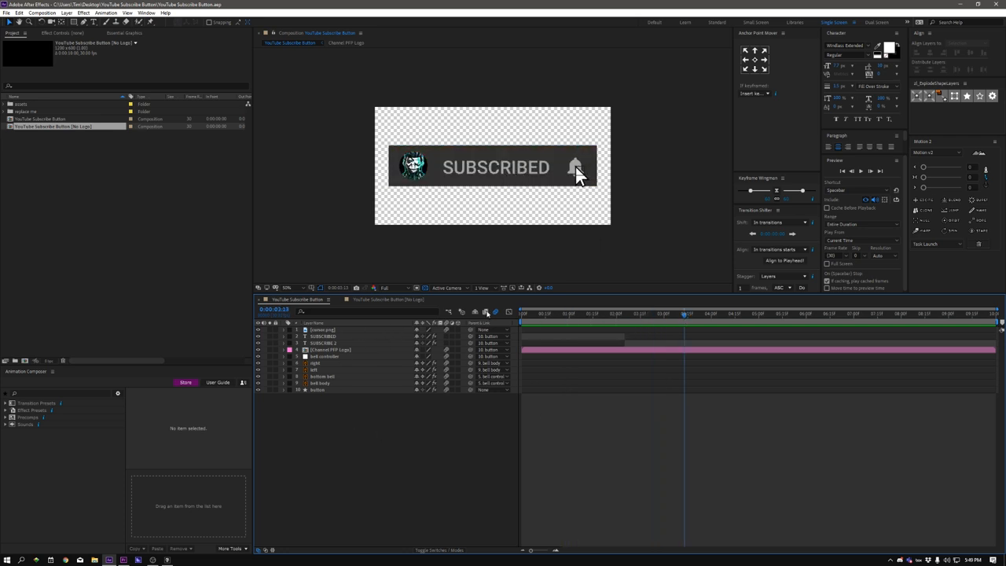
{"action": "left_click", "coordinate": [323, 330]}
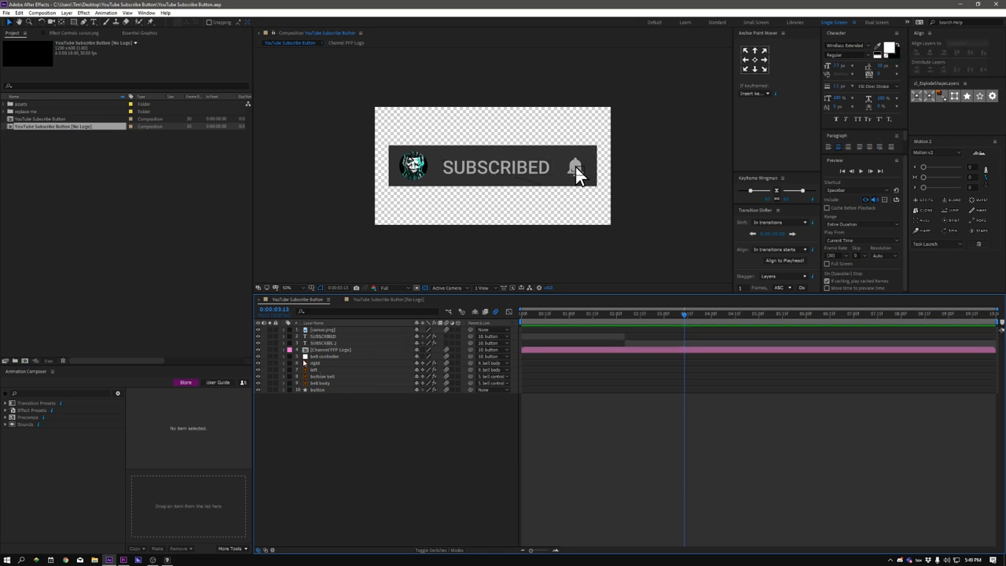
{"action": "left_click", "coordinate": [330, 349]}
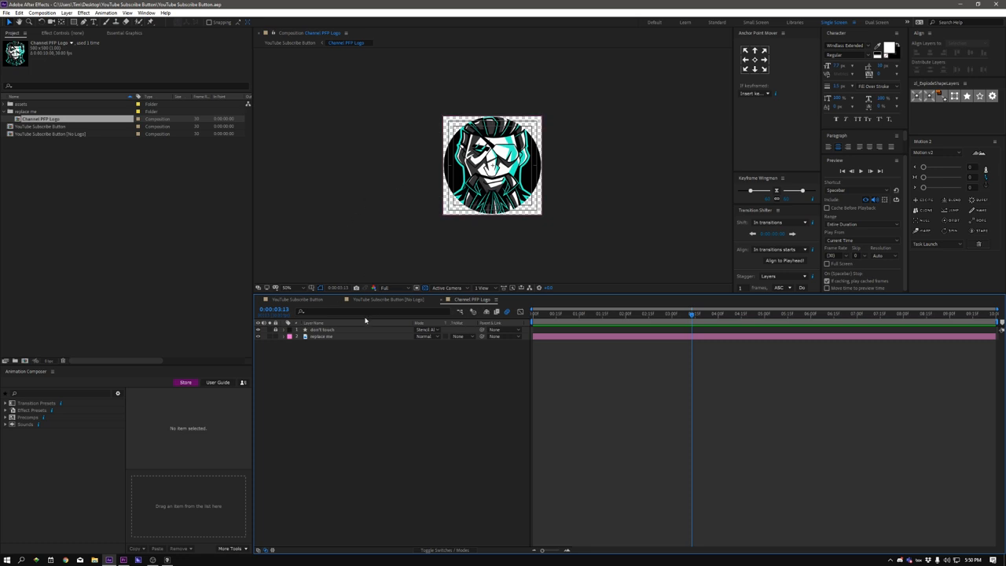
{"action": "mouse_move", "coordinate": [330, 333]}
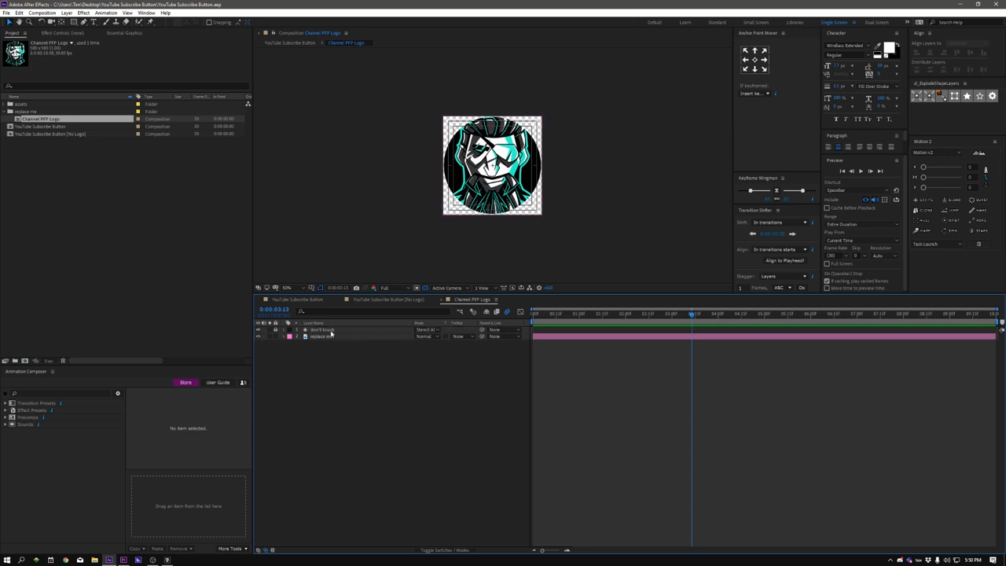
Select the old logo image layer and inspect it with its circular mask layer
{"action": "left_click", "coordinate": [323, 336]}
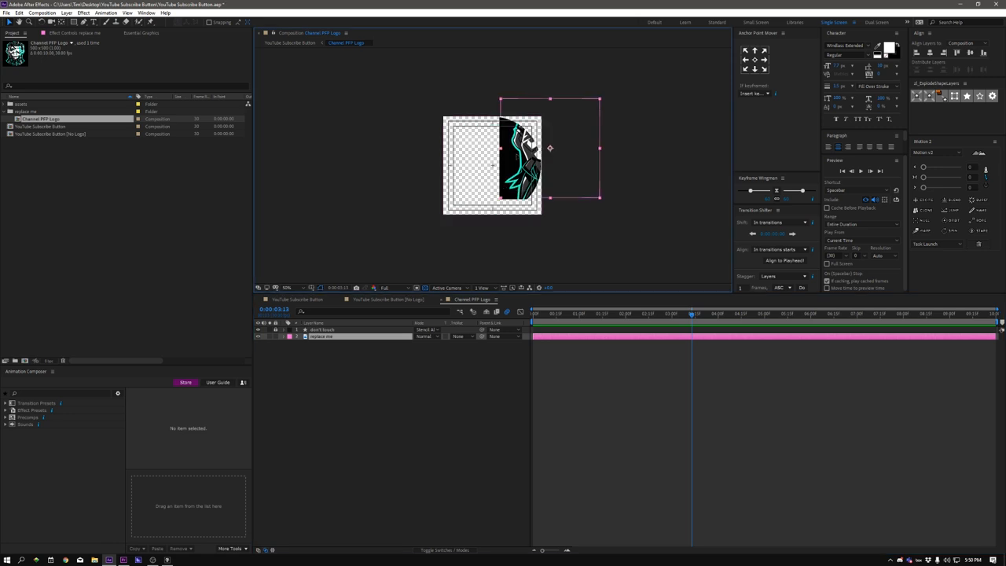
{"action": "left_click", "coordinate": [547, 314]}
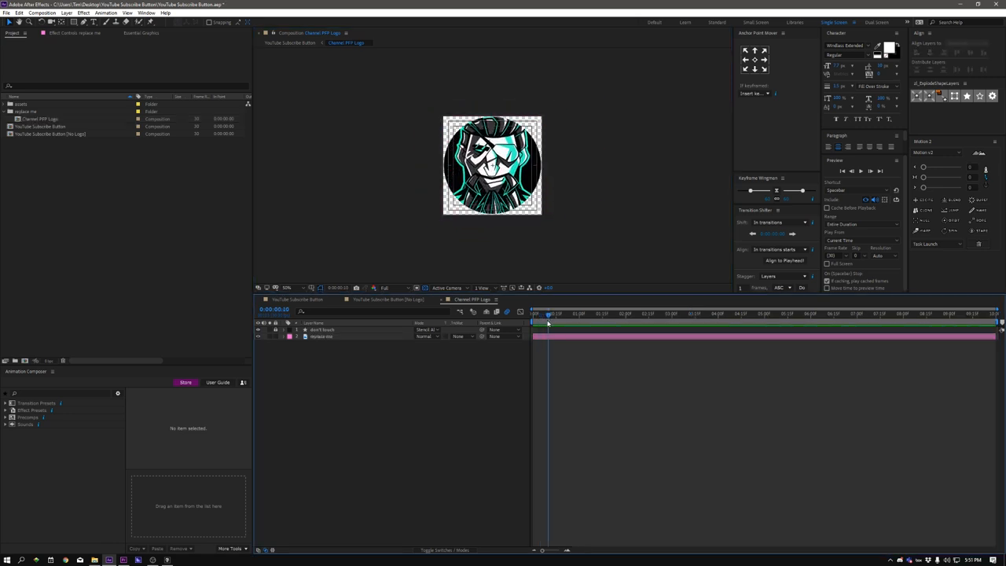
{"action": "mouse_move", "coordinate": [547, 322]}
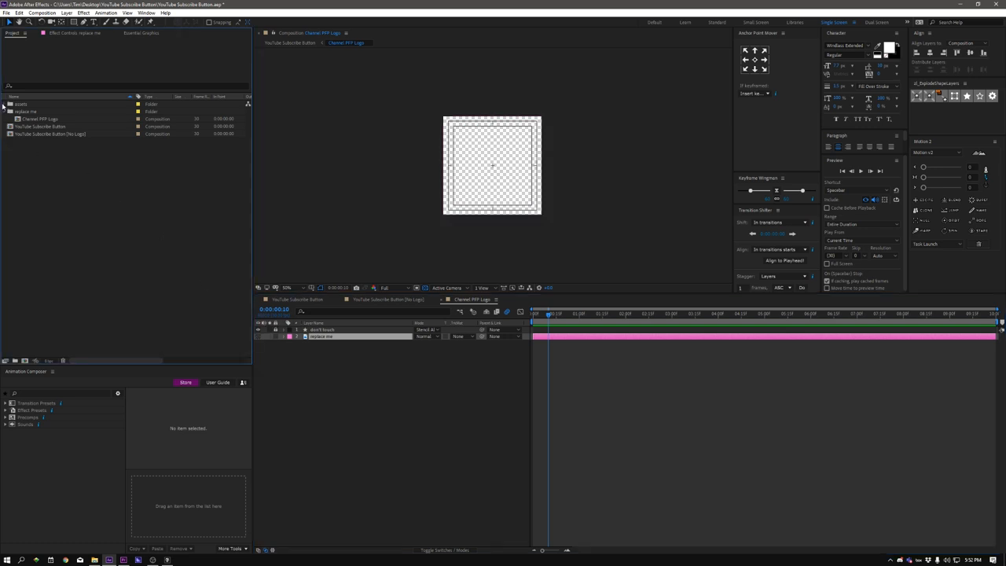
Bring the new face illustration PNG from the assets folder into the logo precomp and enlarge it to fill
{"action": "left_click", "coordinate": [4, 104]}
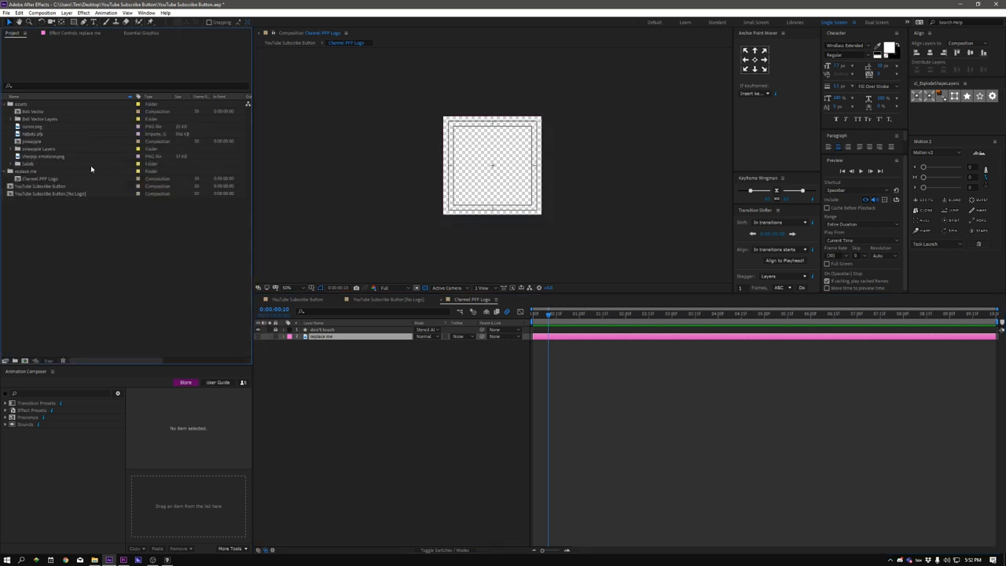
{"action": "left_click", "coordinate": [44, 155]}
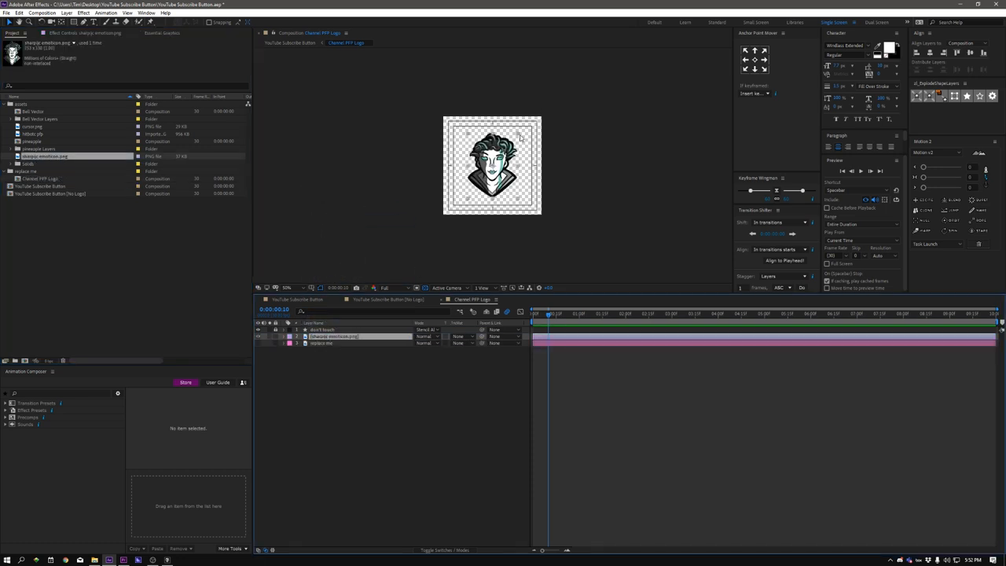
{"action": "left_click", "coordinate": [492, 165]}
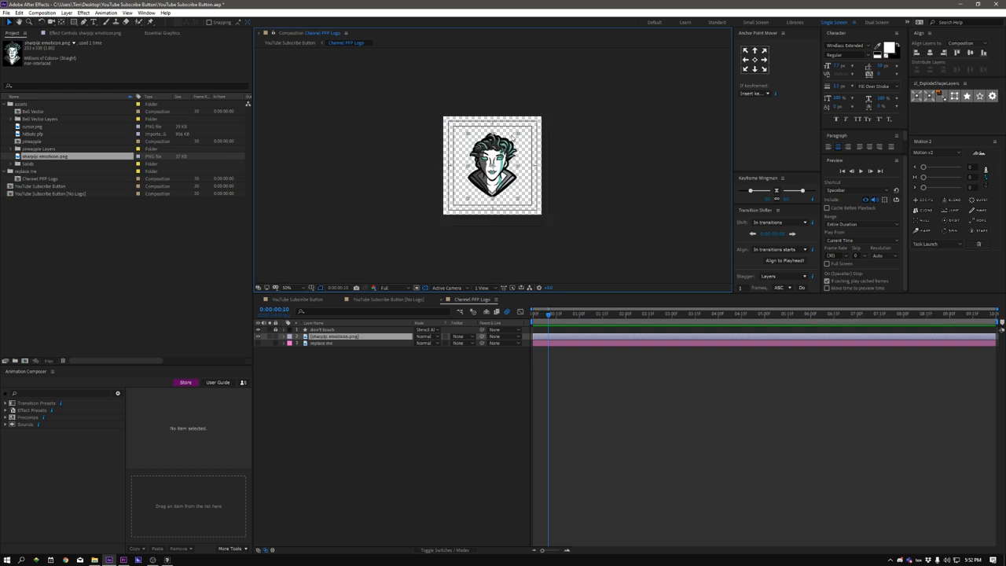
{"action": "left_click", "coordinate": [334, 337]}
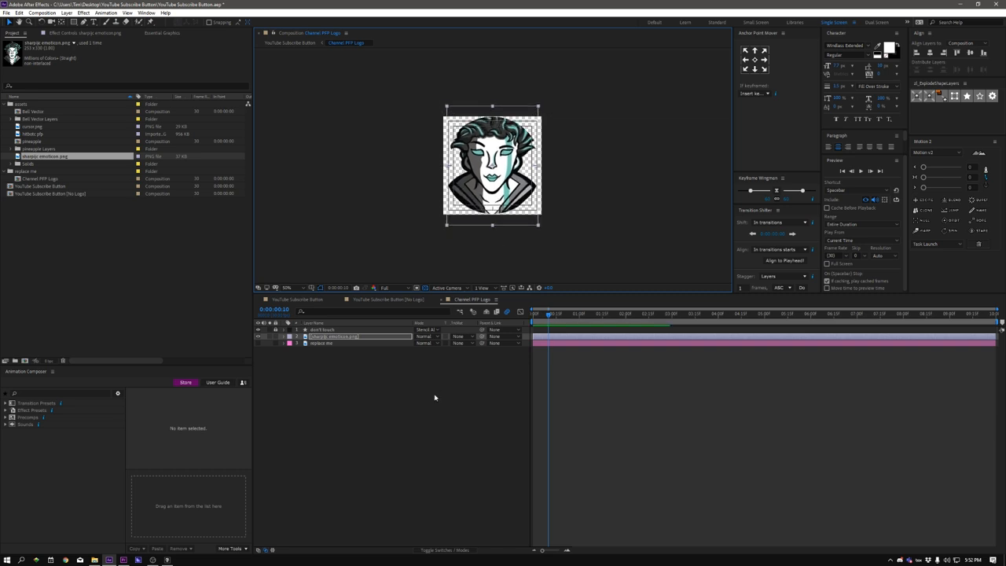
{"action": "left_click", "coordinate": [66, 12]}
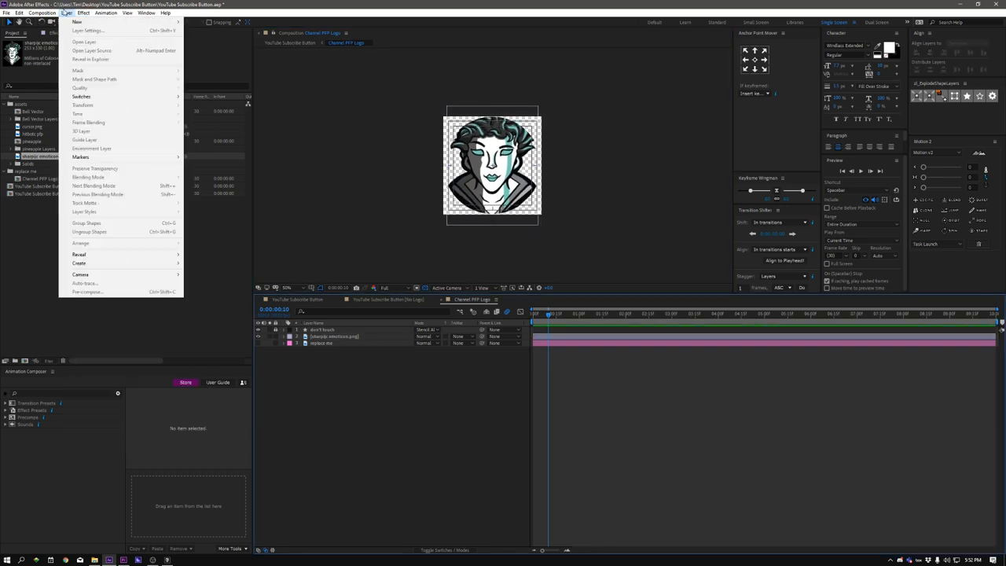
Create a teal solid layer and place it beneath the face illustration as its background
{"action": "left_click", "coordinate": [77, 22]}
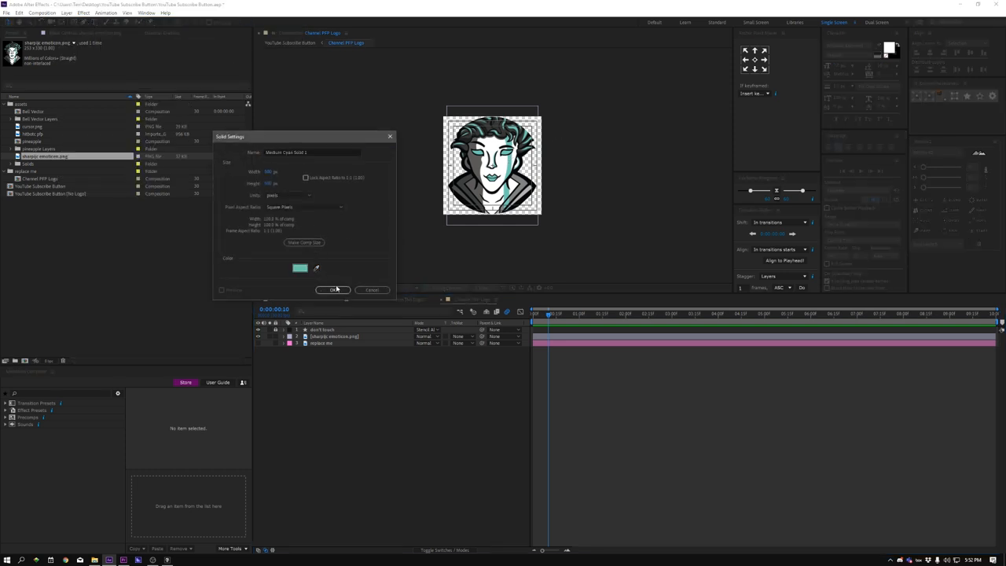
{"action": "left_click", "coordinate": [334, 290]}
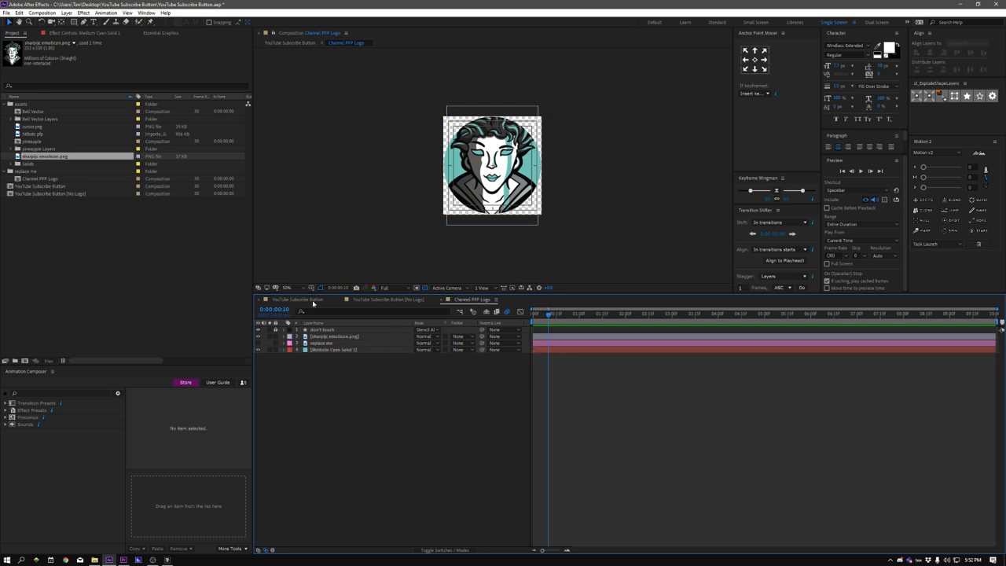
Matte the teal solid to the circular logo shape and scrub the comp to verify it
{"action": "left_click", "coordinate": [296, 299]}
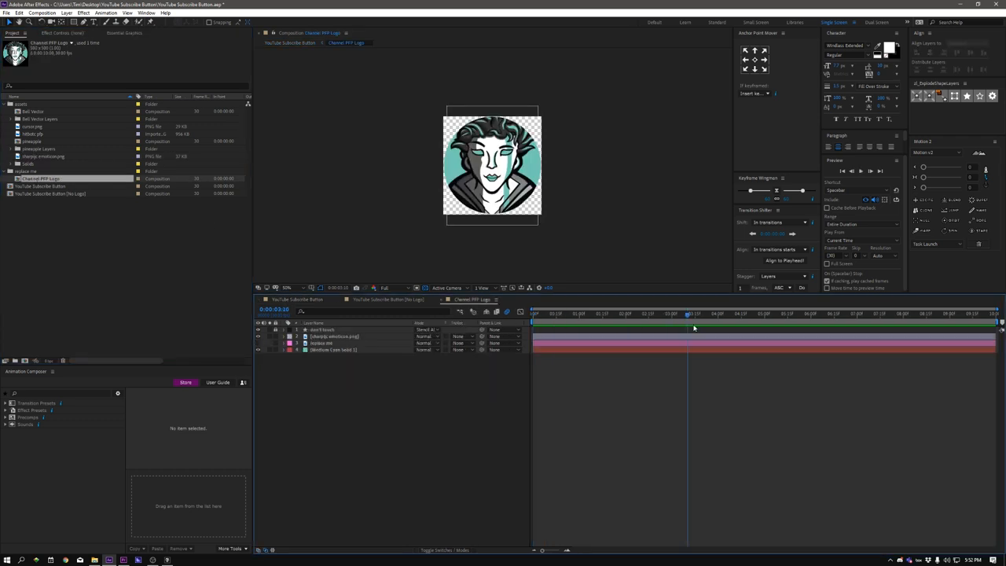
{"action": "left_click", "coordinate": [298, 299]}
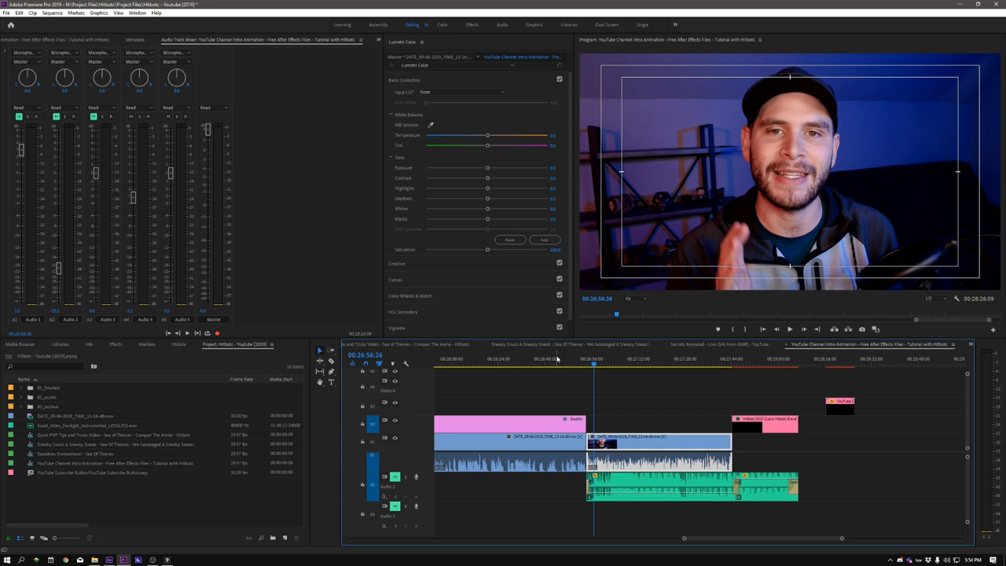
{"action": "mouse_move", "coordinate": [774, 383]}
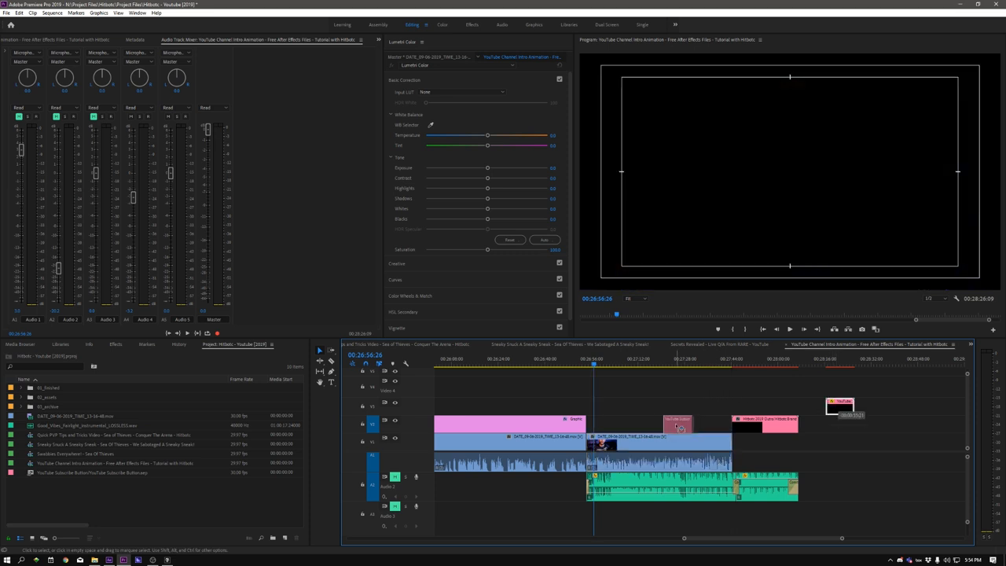
Layer the rendered subscribe button clip above the presenter footage, positioned bottom-right
{"action": "left_click", "coordinate": [637, 365]}
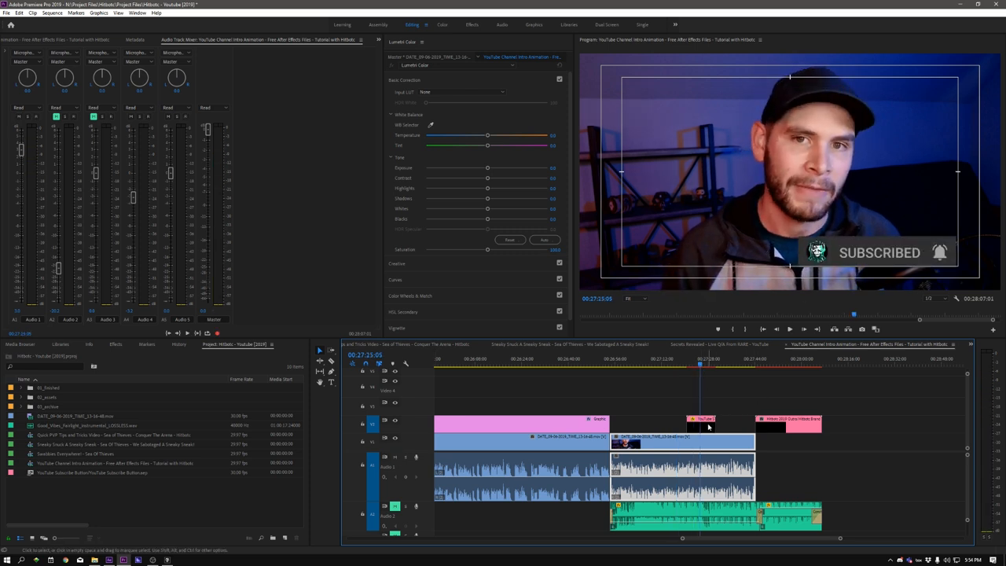
{"action": "left_click", "coordinate": [711, 425]}
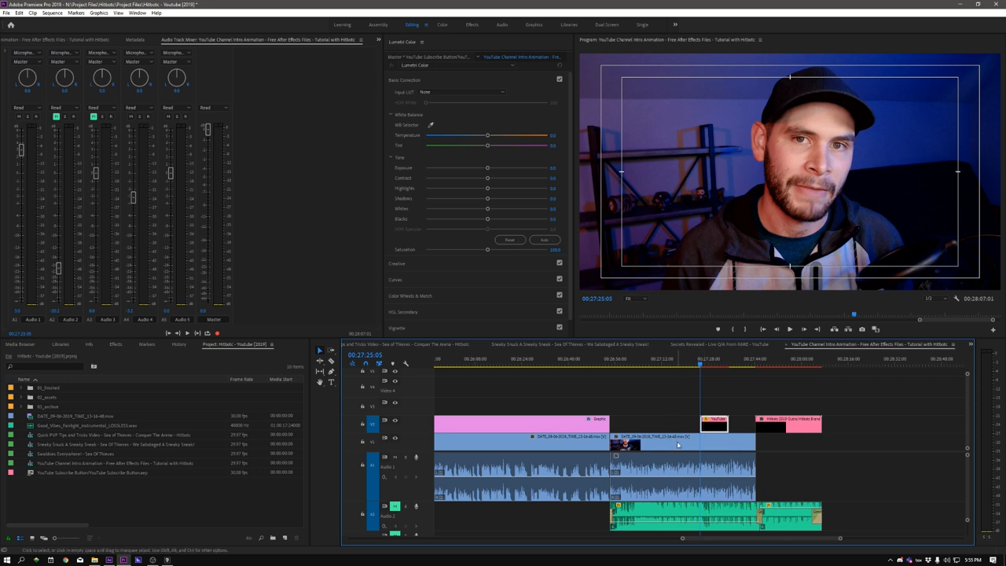
{"action": "mouse_move", "coordinate": [714, 395]}
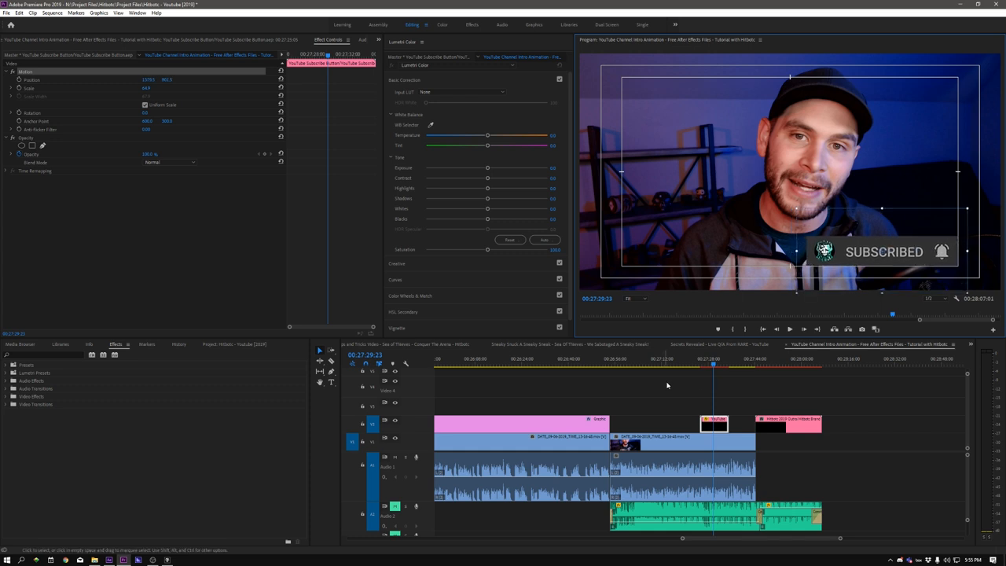
Adjust the overlay clip's Scale and Position in Effect Controls and scrub to check the result
{"action": "left_click", "coordinate": [700, 358]}
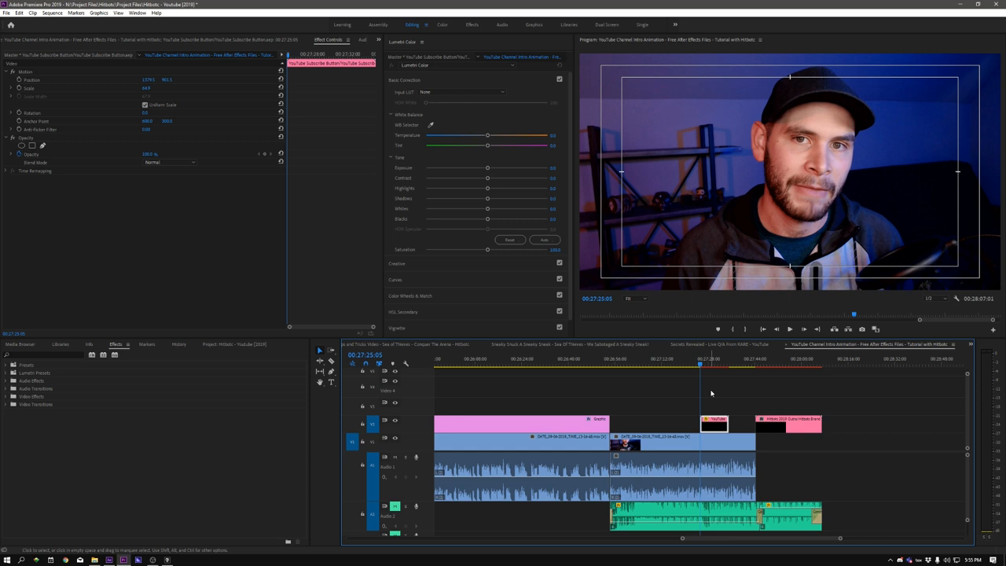
{"action": "left_click", "coordinate": [789, 331]}
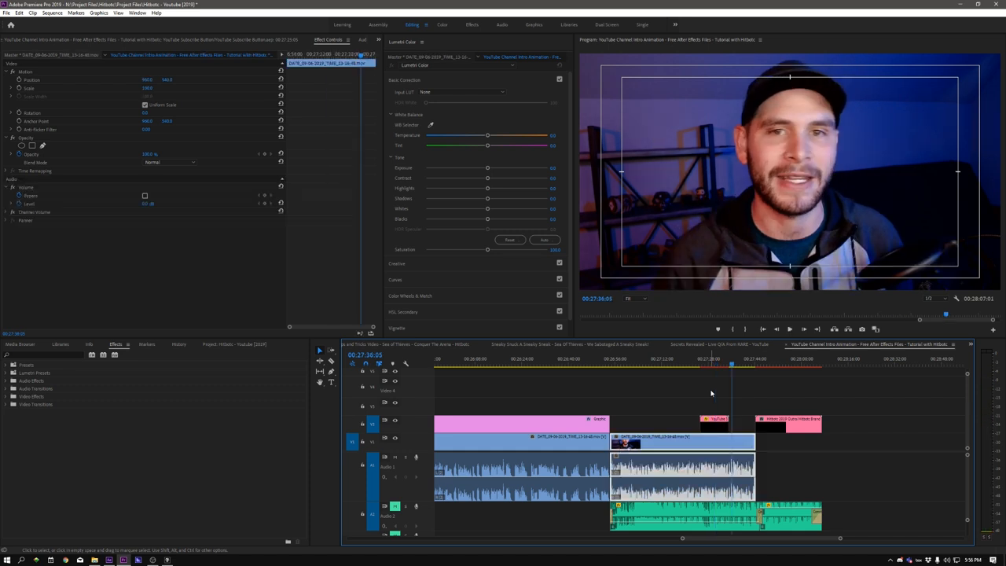
{"action": "mouse_move", "coordinate": [708, 381]}
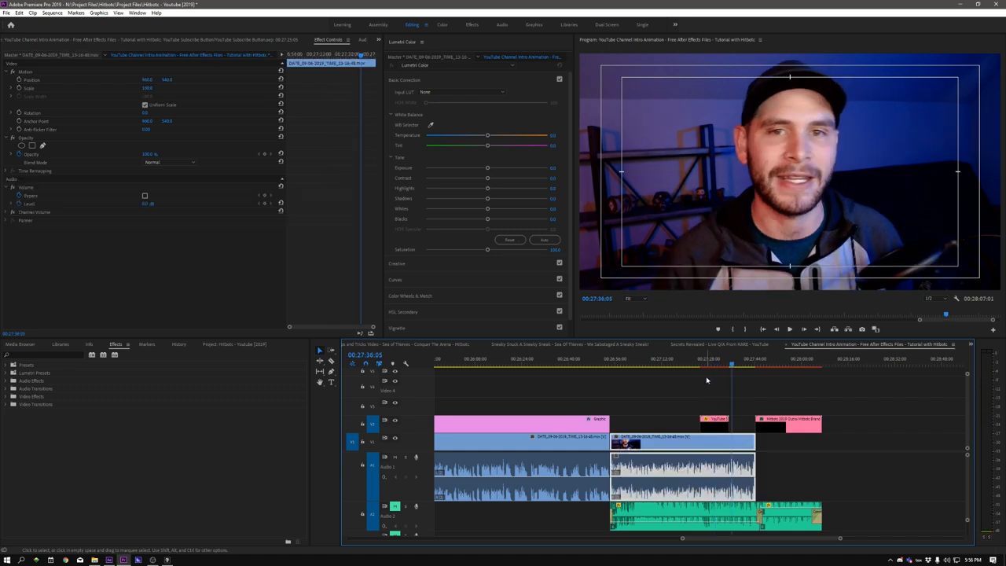
{"action": "left_click", "coordinate": [709, 365]}
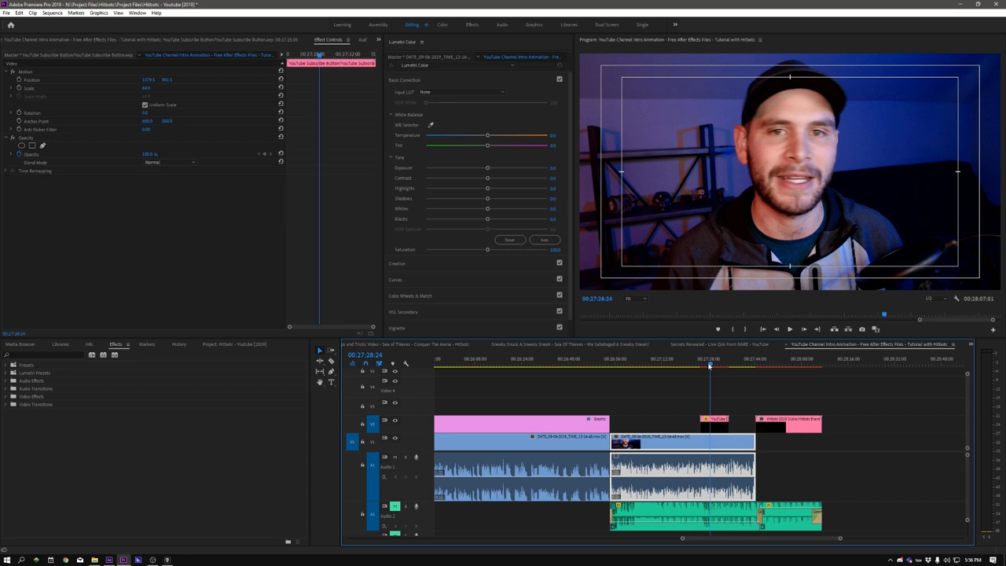